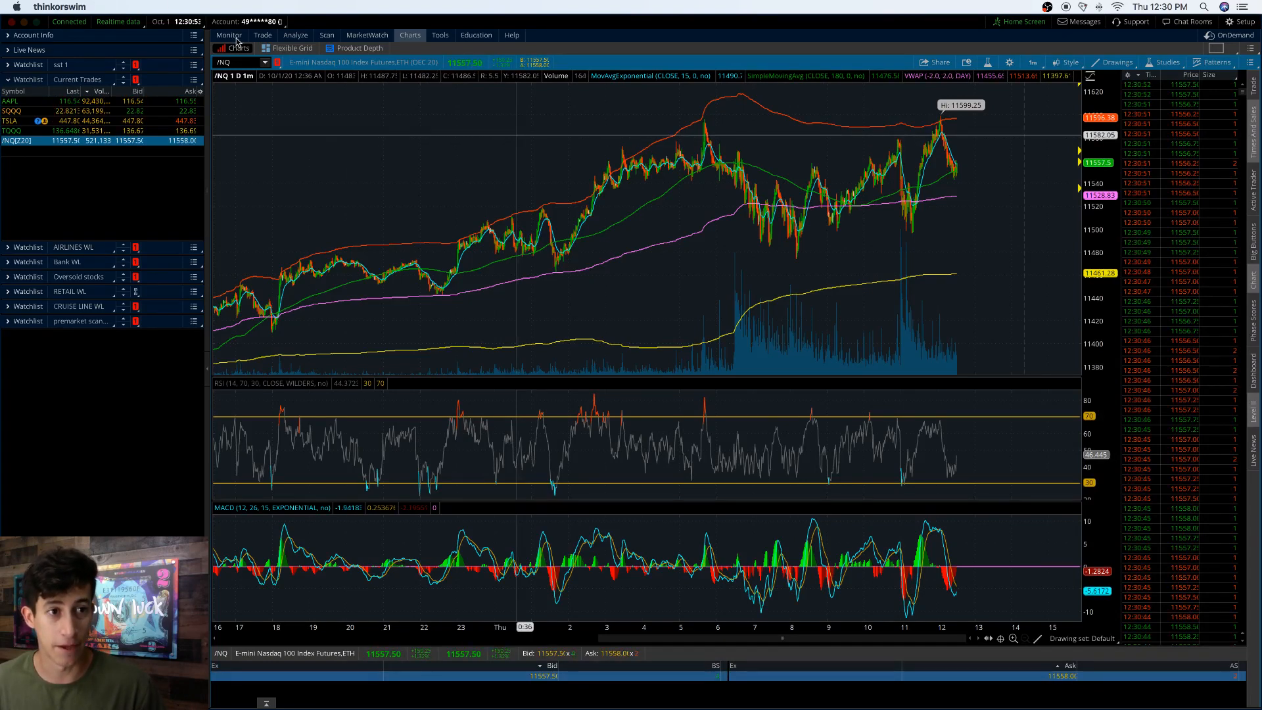
Open Monitor's Activity and Positions page showing AAPL, SQQQ, TQQQ and TSLA positions
{"action": "left_click", "coordinate": [228, 34]}
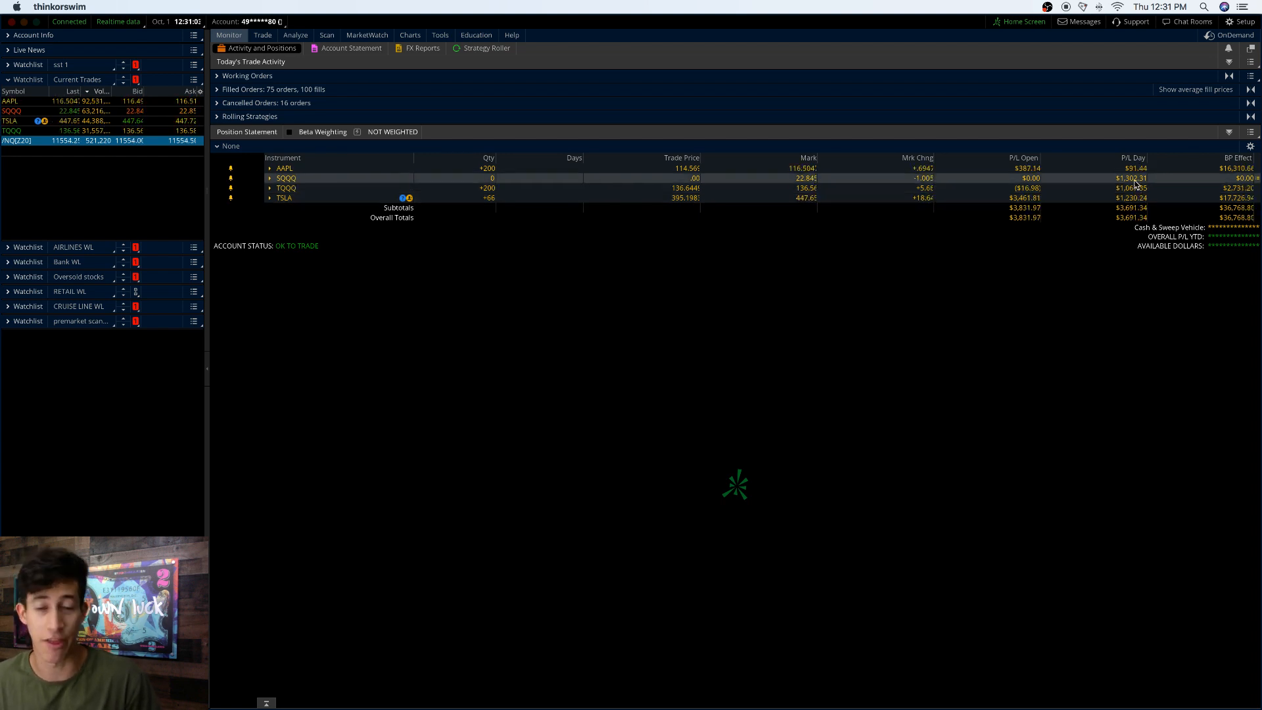
Return to the /NQ one-minute chart page with RSI and MACD studies
{"action": "left_click", "coordinate": [410, 34]}
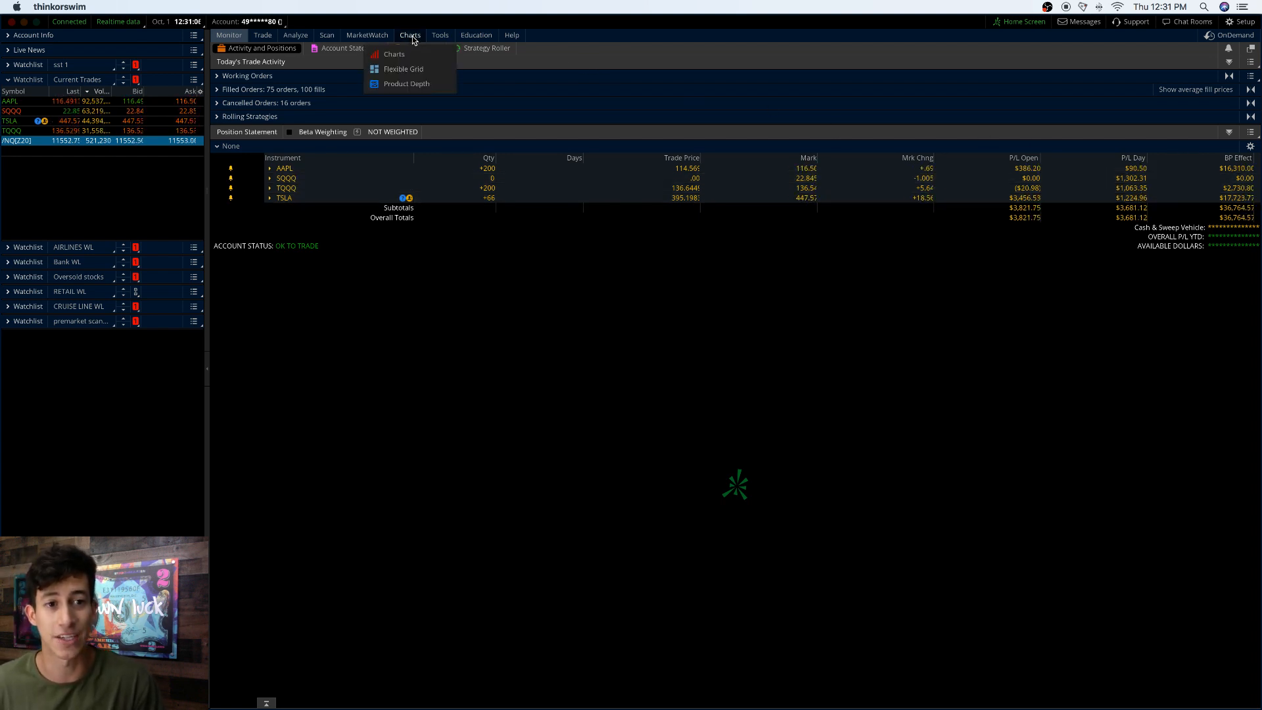
{"action": "left_click", "coordinate": [394, 54]}
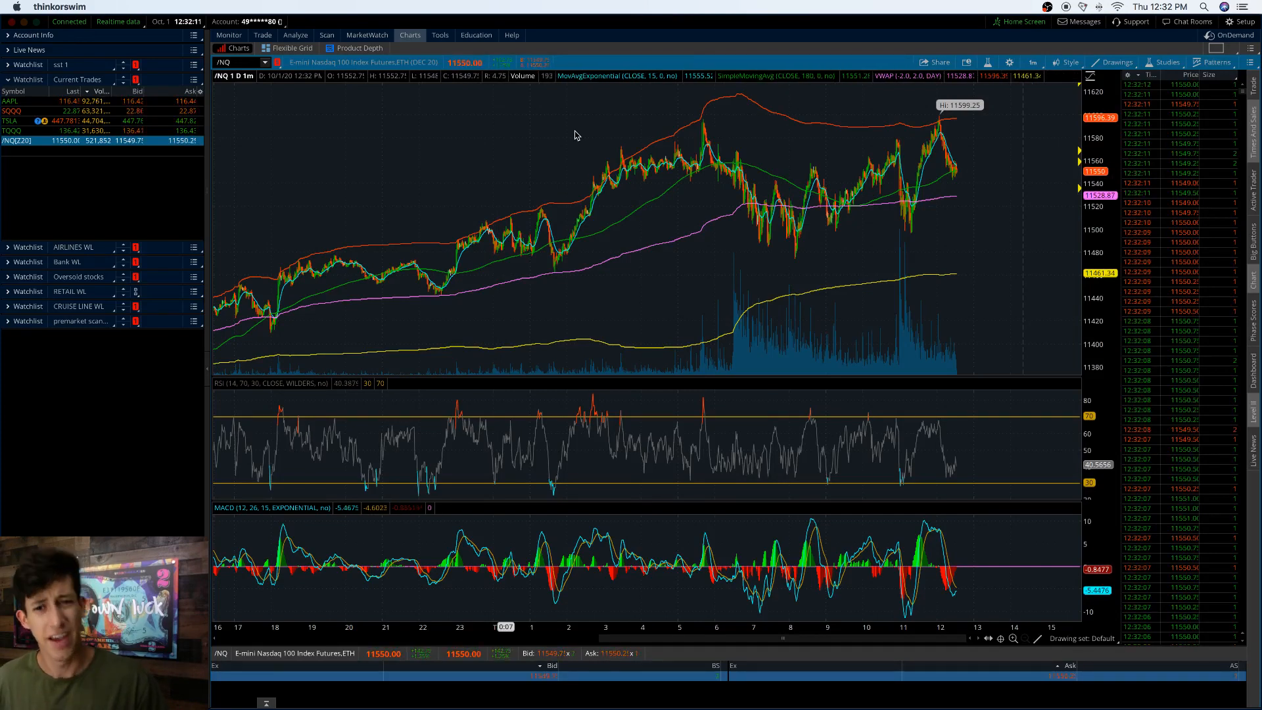
Bring back the AAPL, SQQQ, TQQQ and TSLA position statement with P/L
{"action": "left_click", "coordinate": [11, 100]}
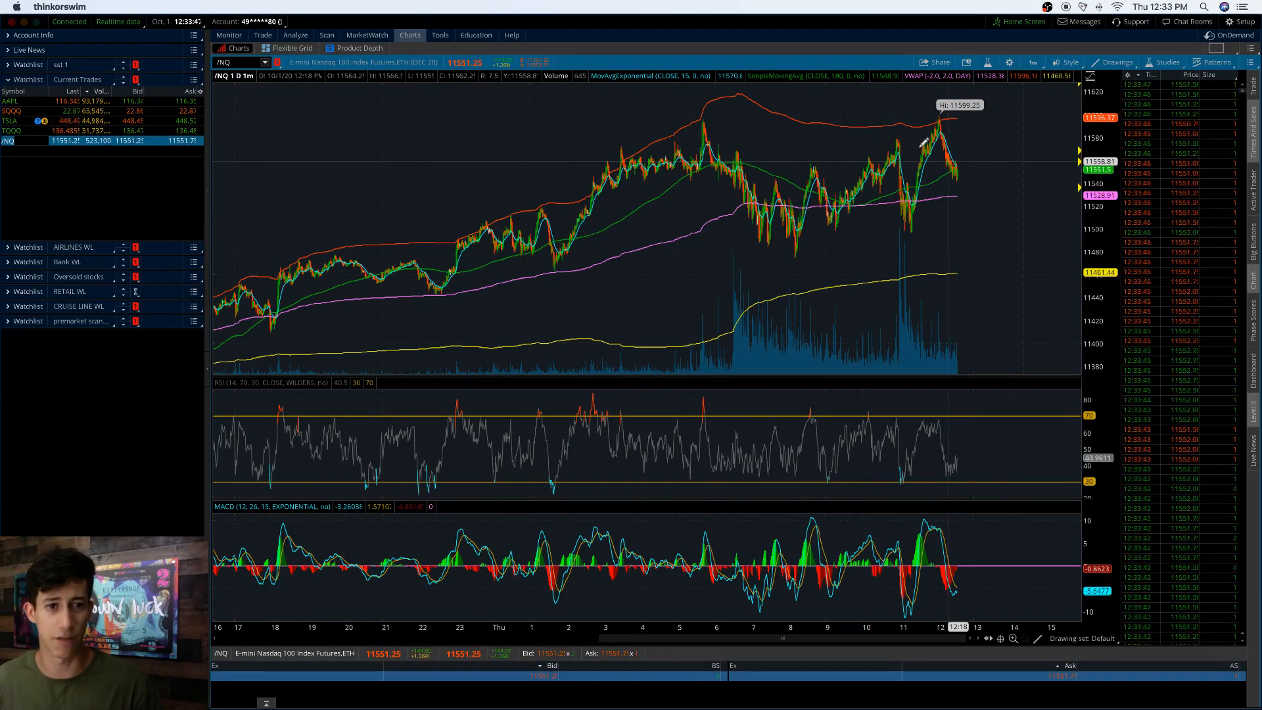
{"action": "left_click", "coordinate": [228, 35]}
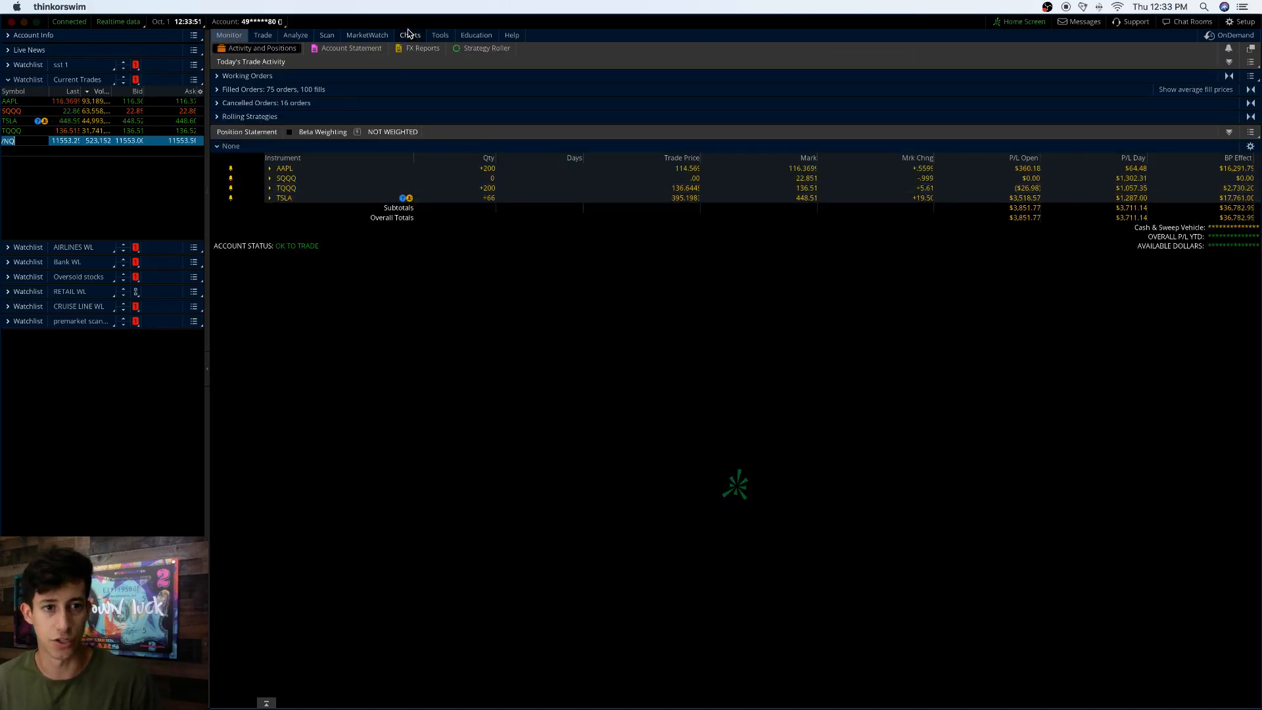
Show the /NQ one-minute futures chart with RSI and MACD again
{"action": "left_click", "coordinate": [409, 35]}
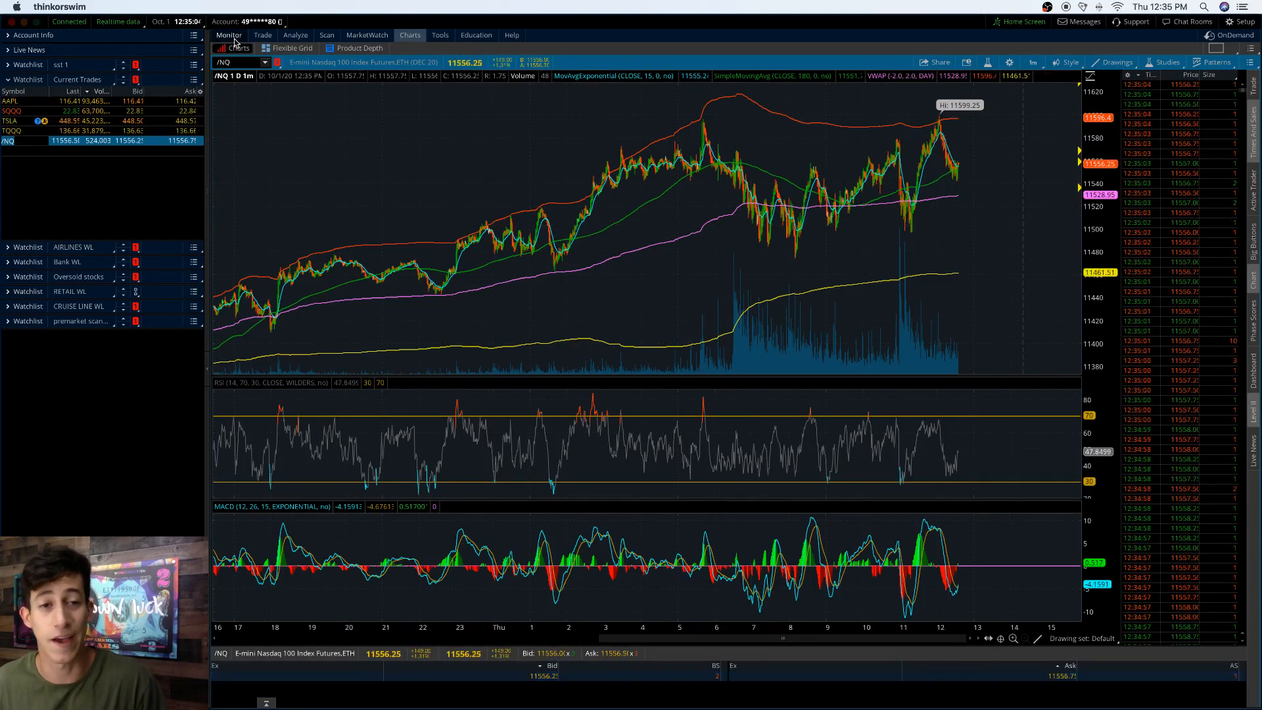
{"action": "mouse_move", "coordinate": [304, 126]}
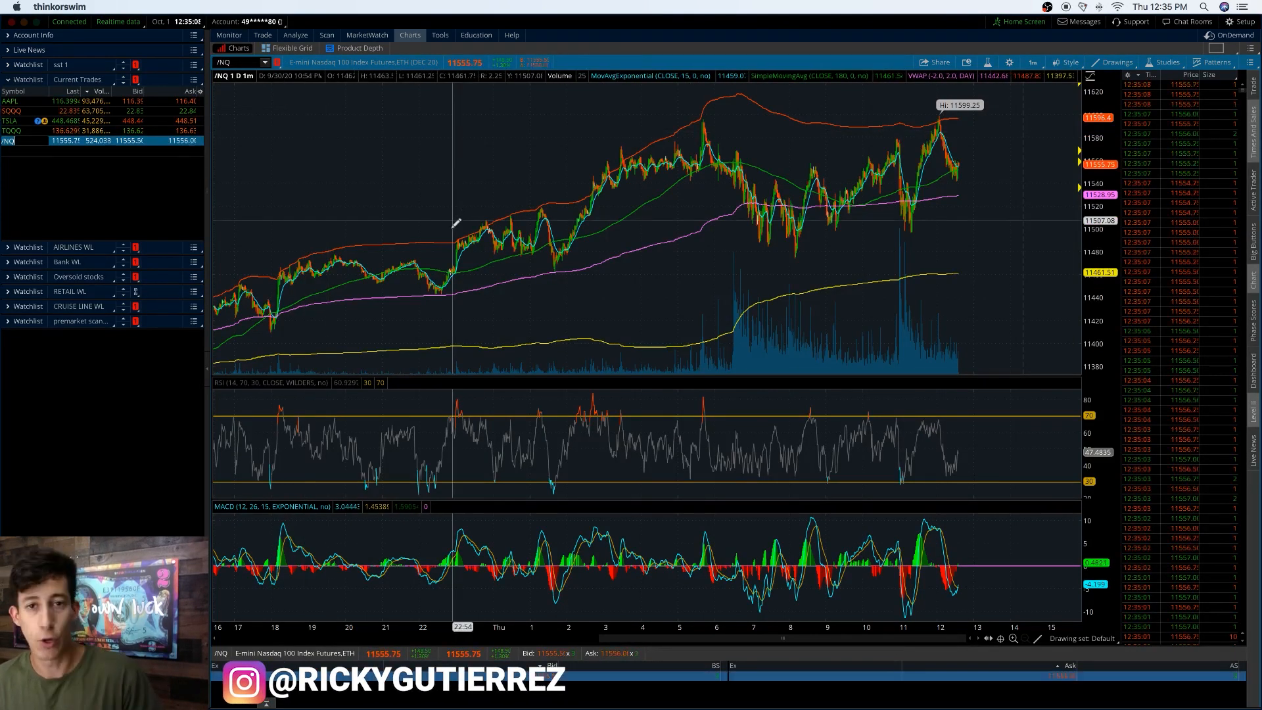
{"action": "mouse_move", "coordinate": [461, 200]}
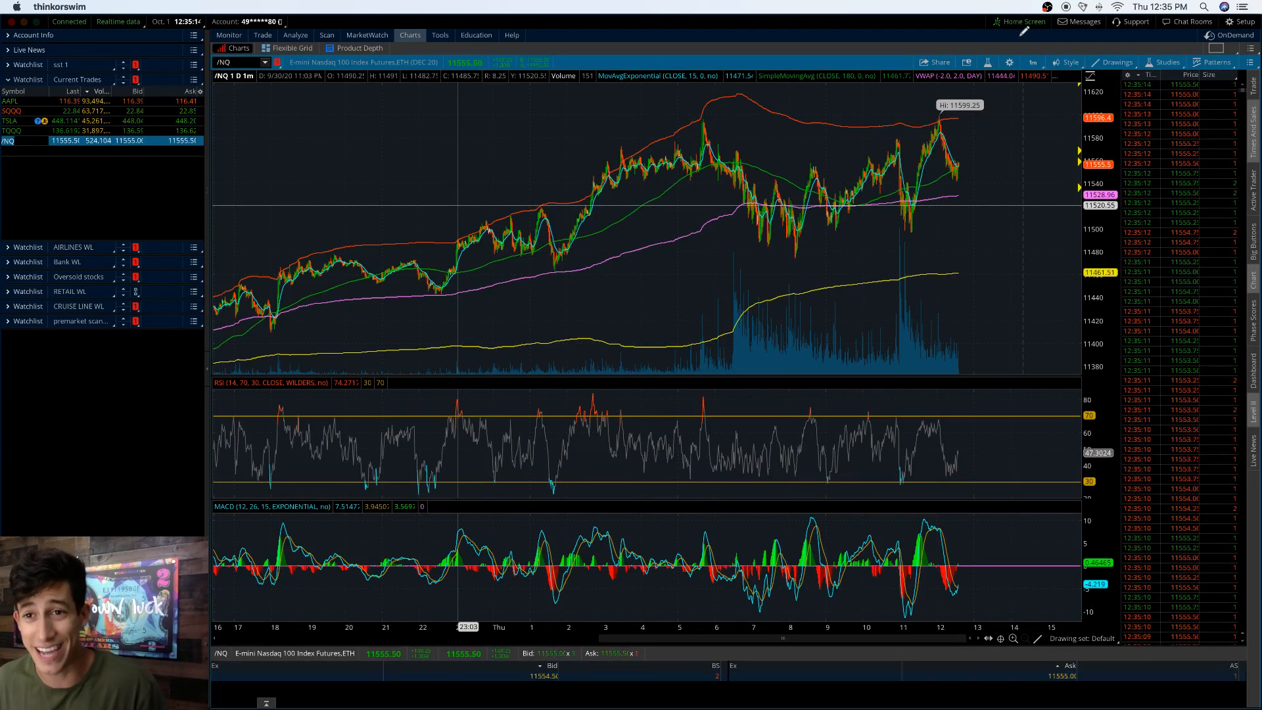
Switch the /NQ chart to a longer Favorites timeframe after closing Chart Settings unchanged
{"action": "left_click", "coordinate": [1008, 61]}
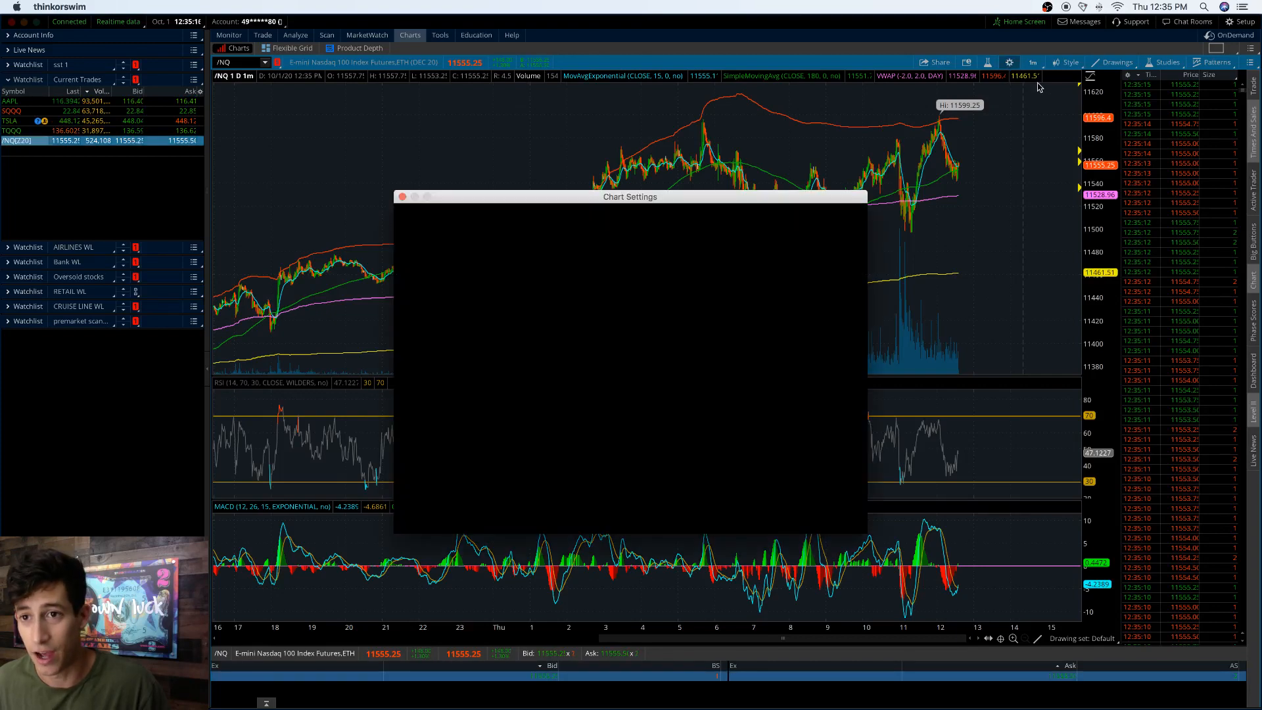
{"action": "left_click", "coordinate": [403, 196]}
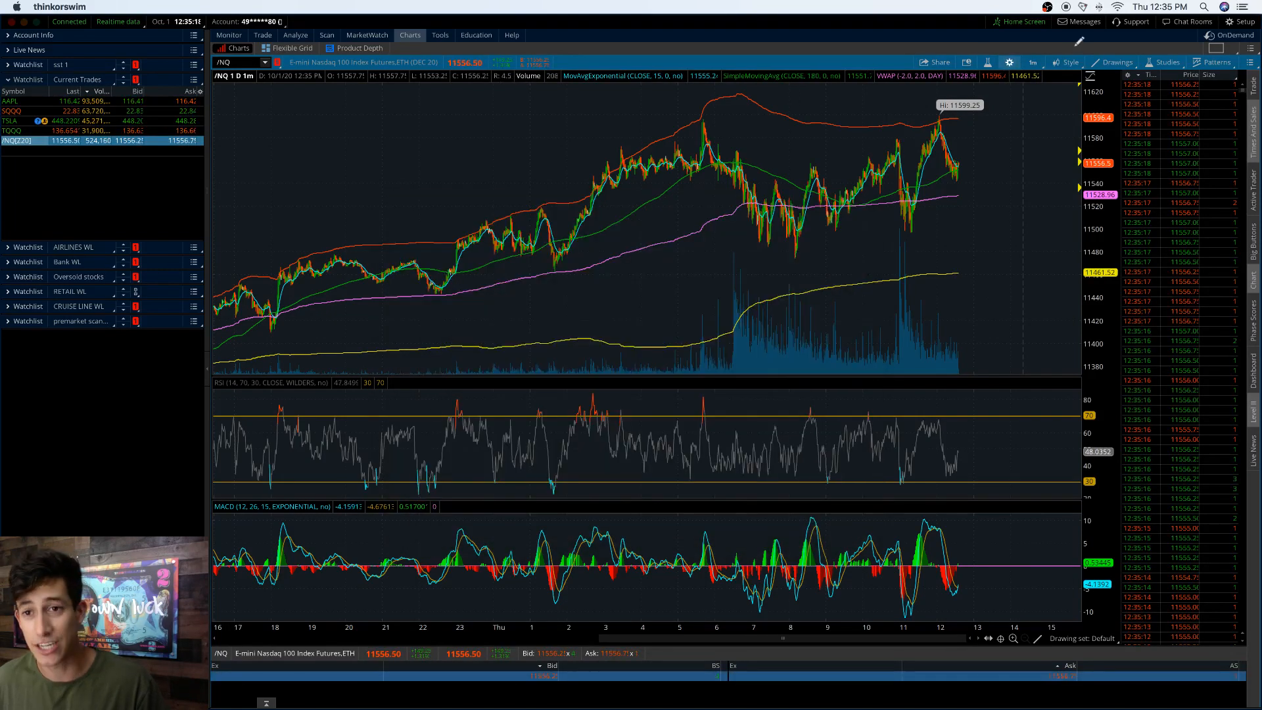
{"action": "left_click", "coordinate": [1032, 62]}
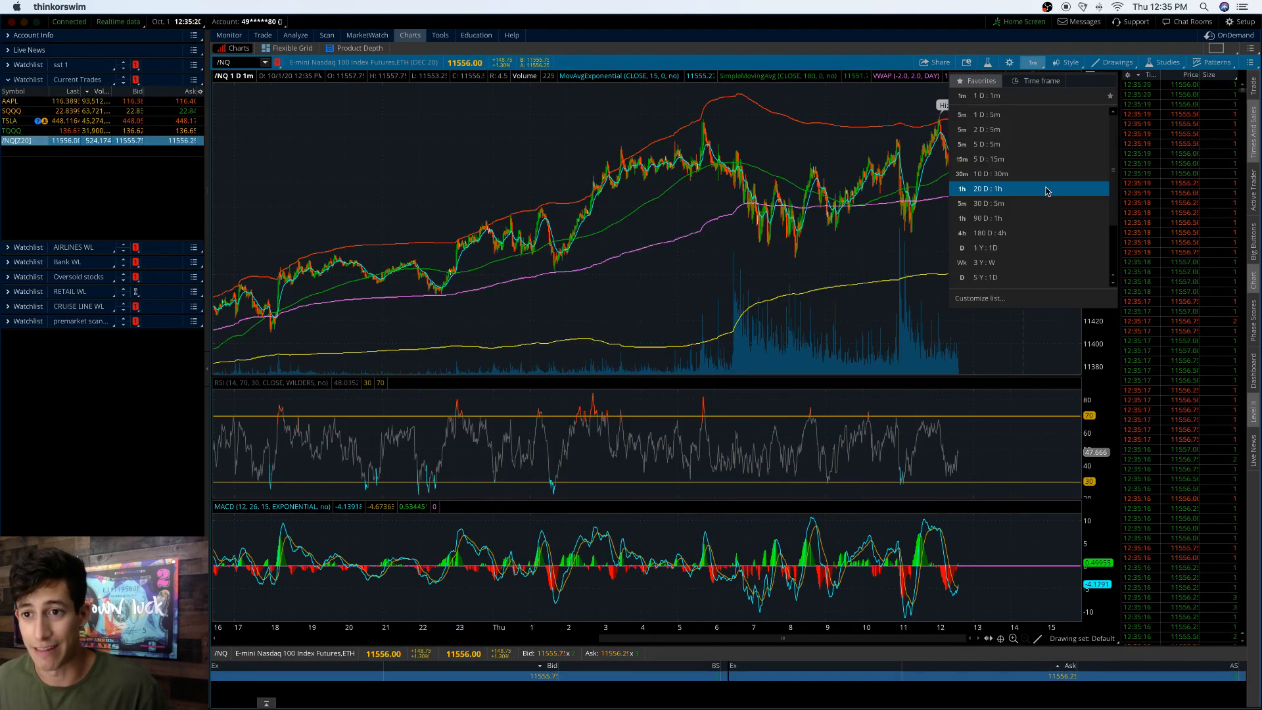
{"action": "left_click", "coordinate": [962, 232]}
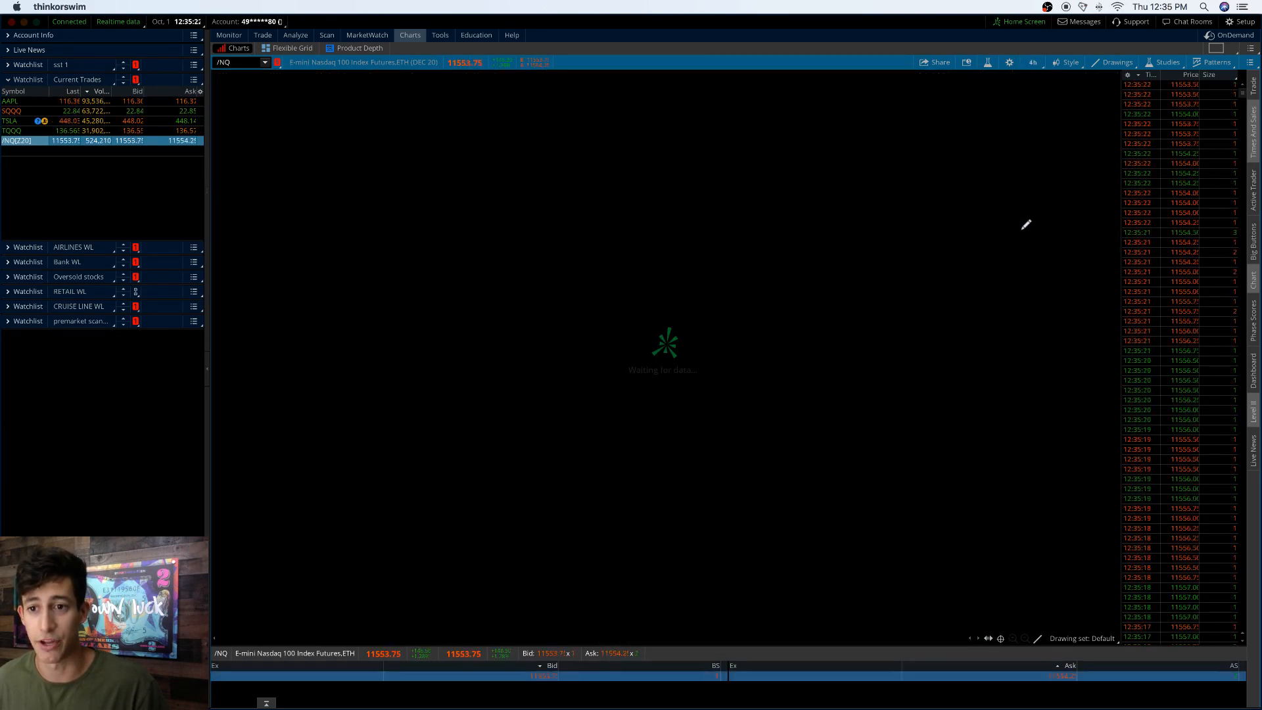